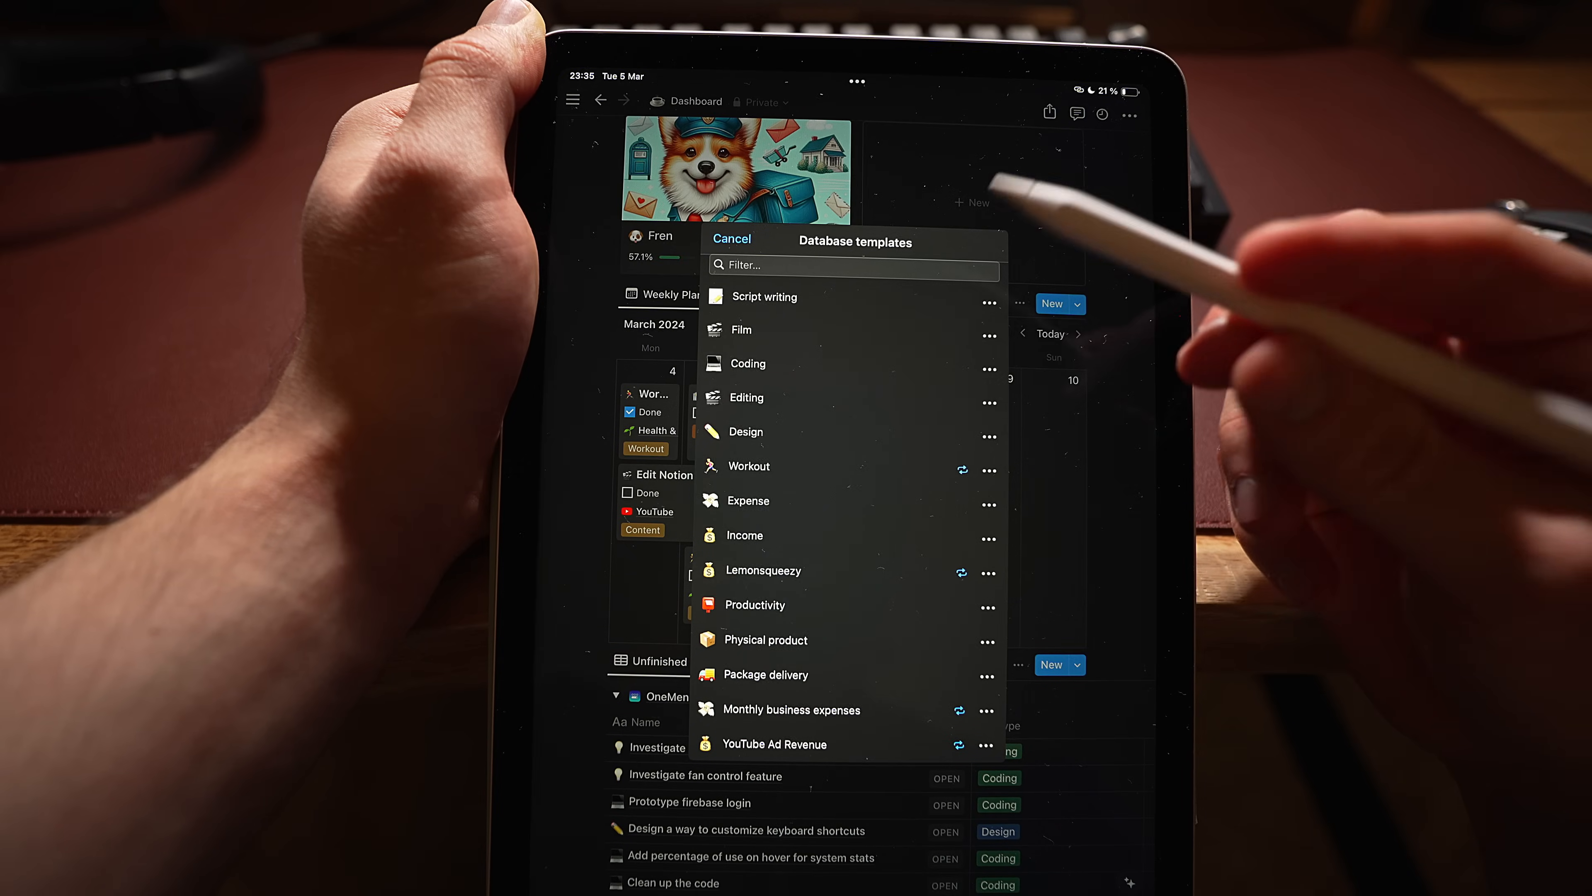
Scroll the Dashboard to the Weekly Planner's Tasks database templates list
scroll("down", 3)
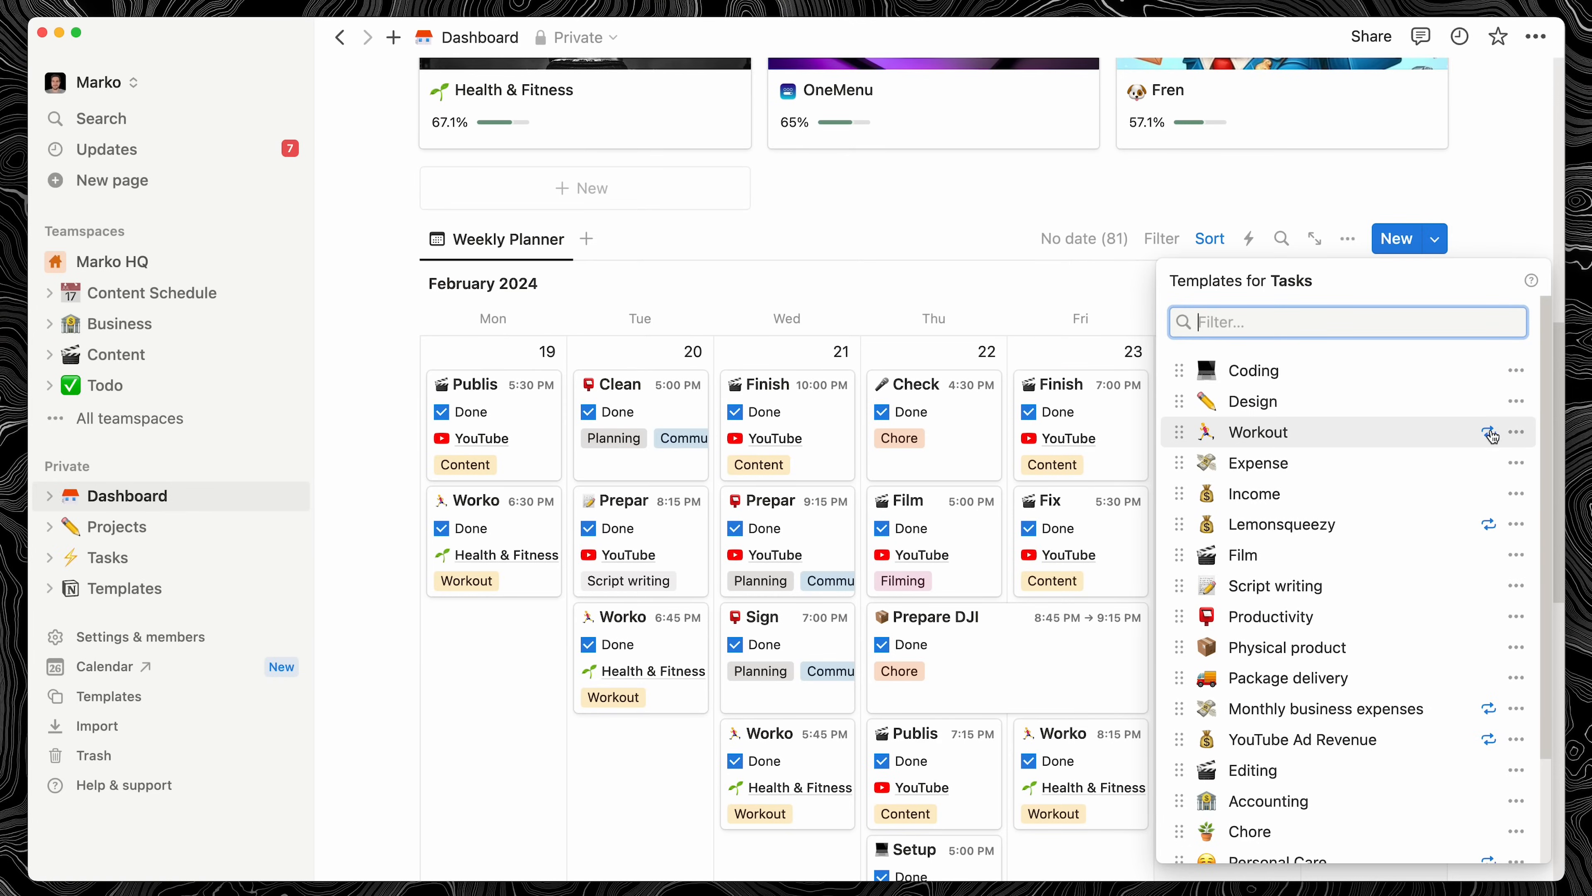
Open the Workout template and review its preset type, date and Health & Fitness project
left_click(1257, 431)
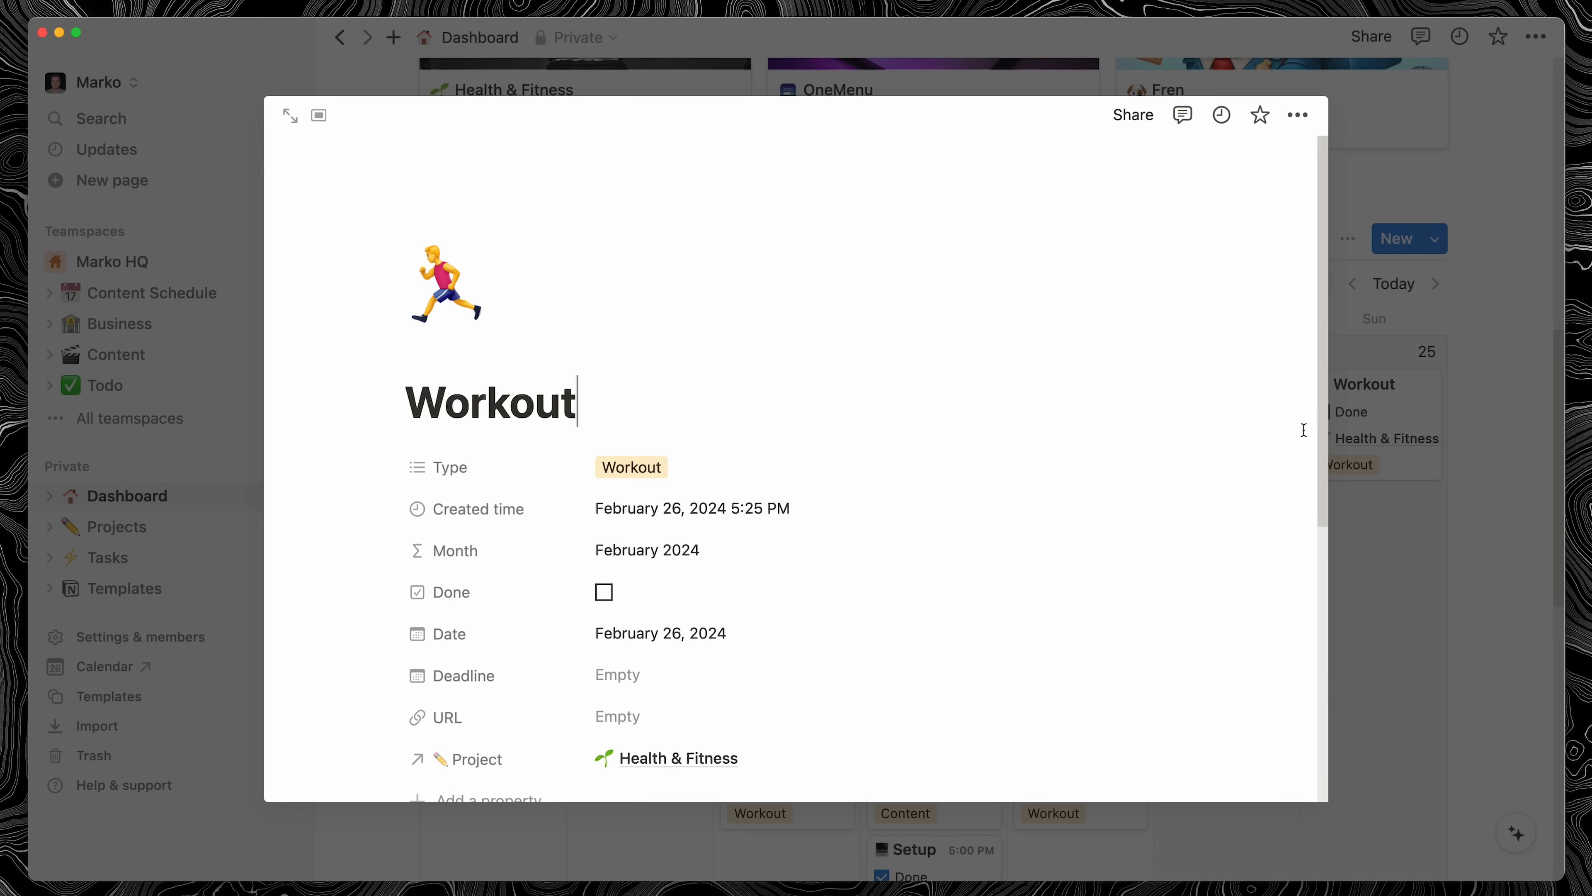
scroll("down", 3)
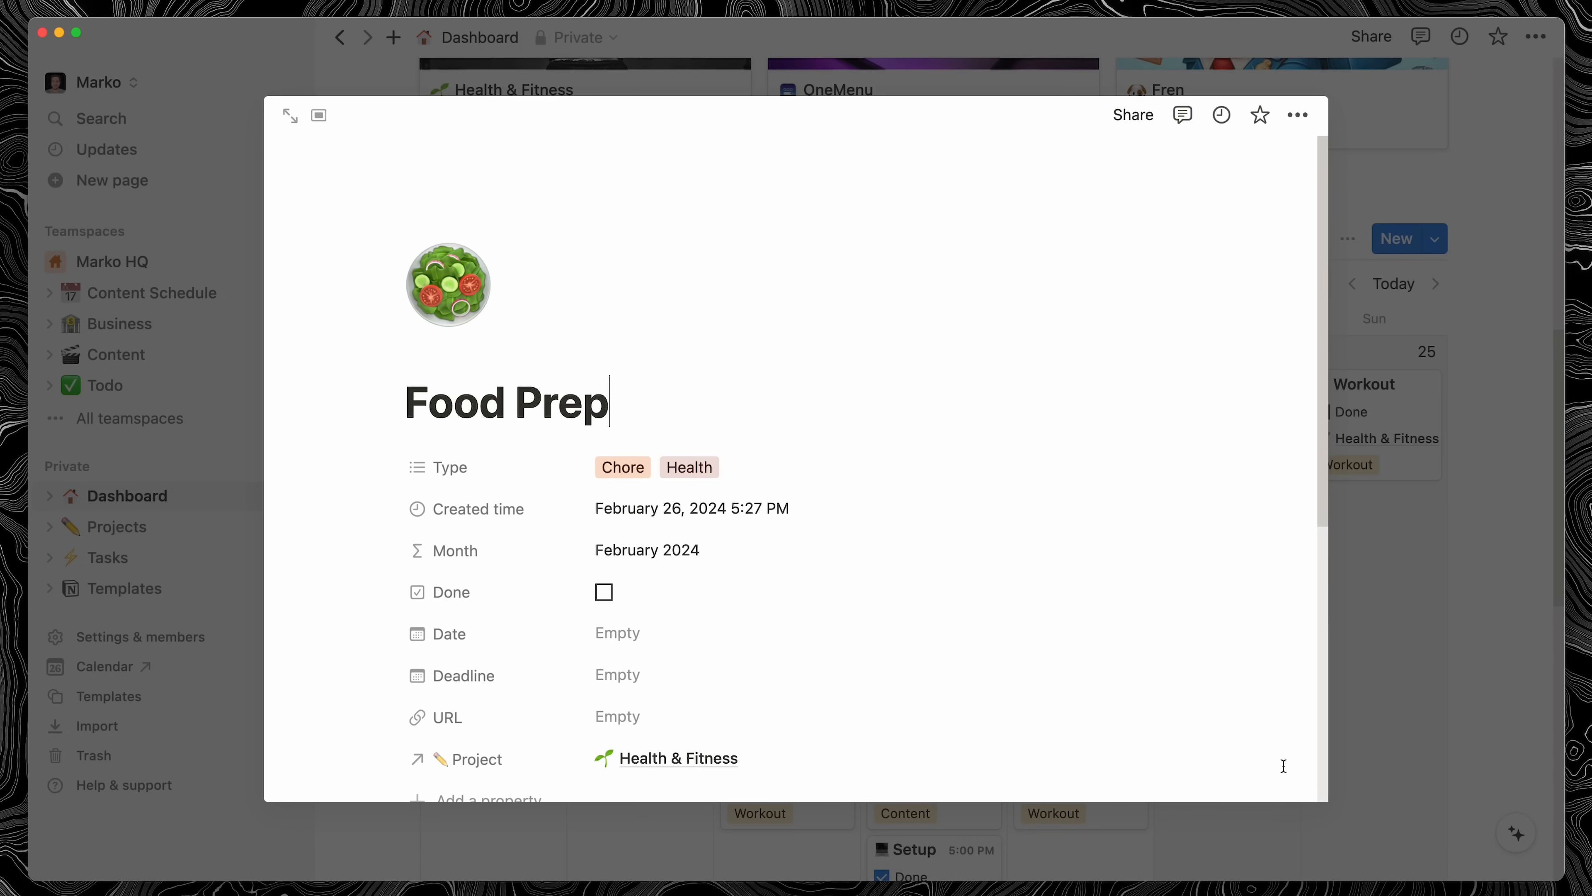
Scroll the Food Prep template down to its AI meal-plan Generate block
scroll("down", 3)
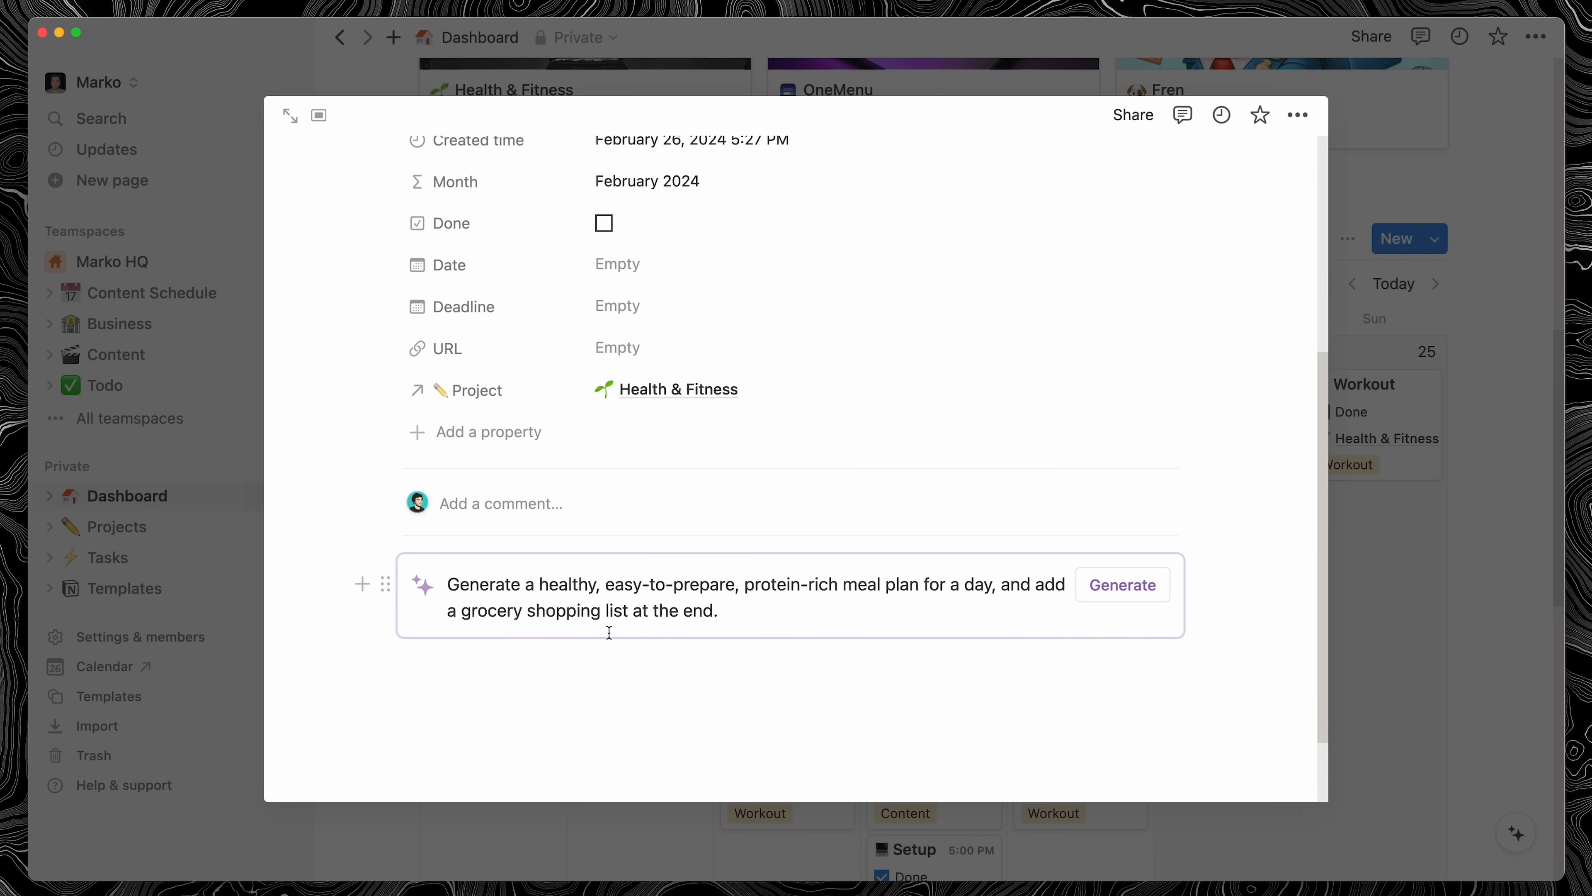
mouse_move(864, 633)
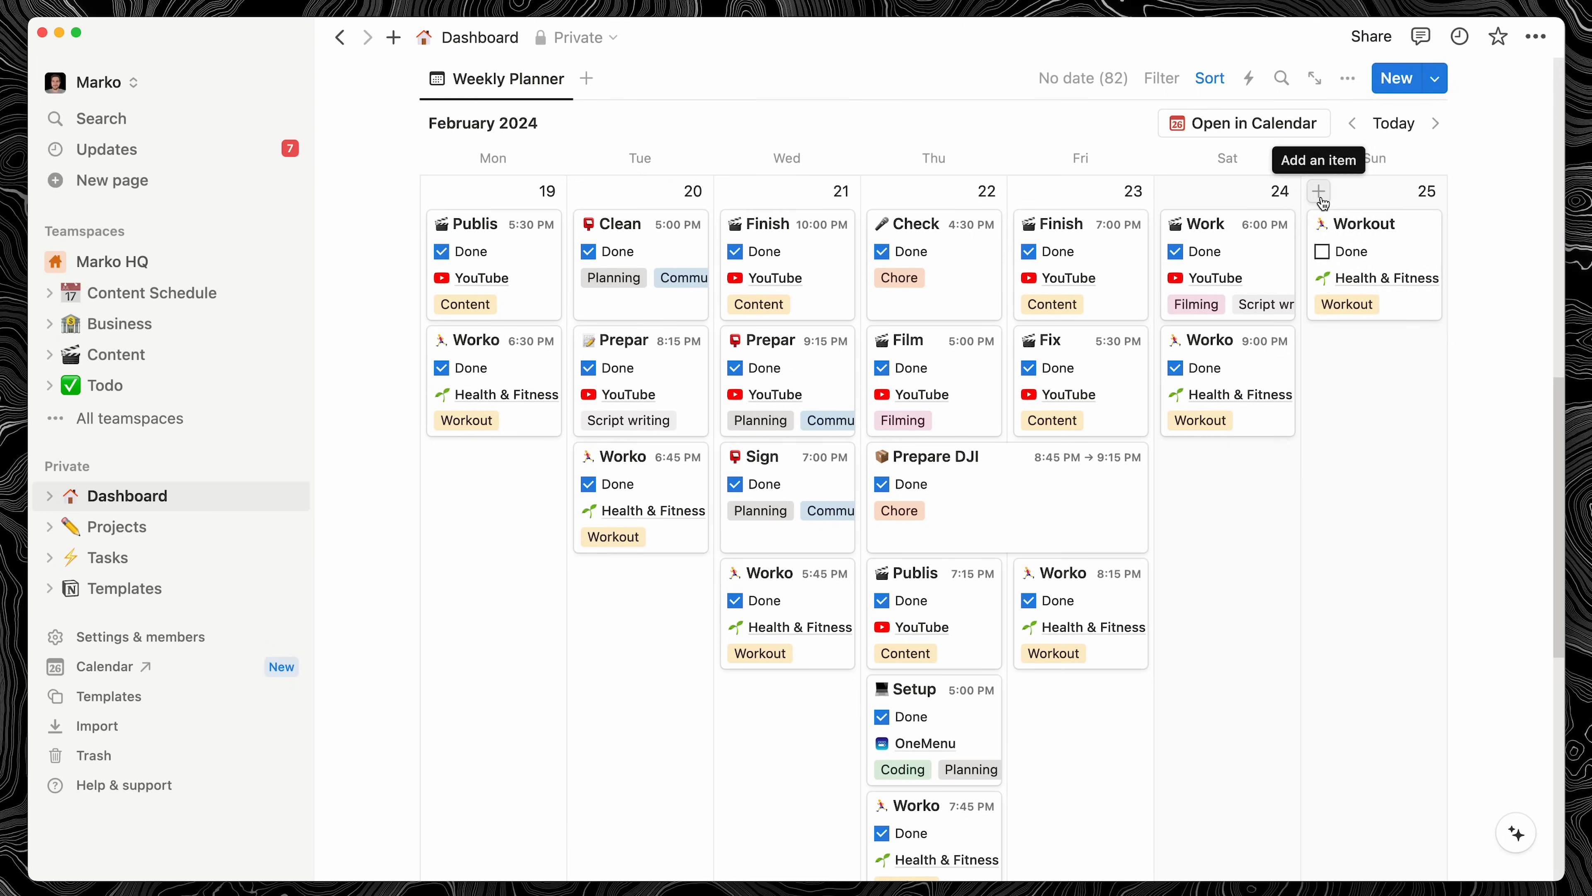
Add the task 'Improve readme file' on Sunday, February 25 using the Coding template
left_click(1320, 192)
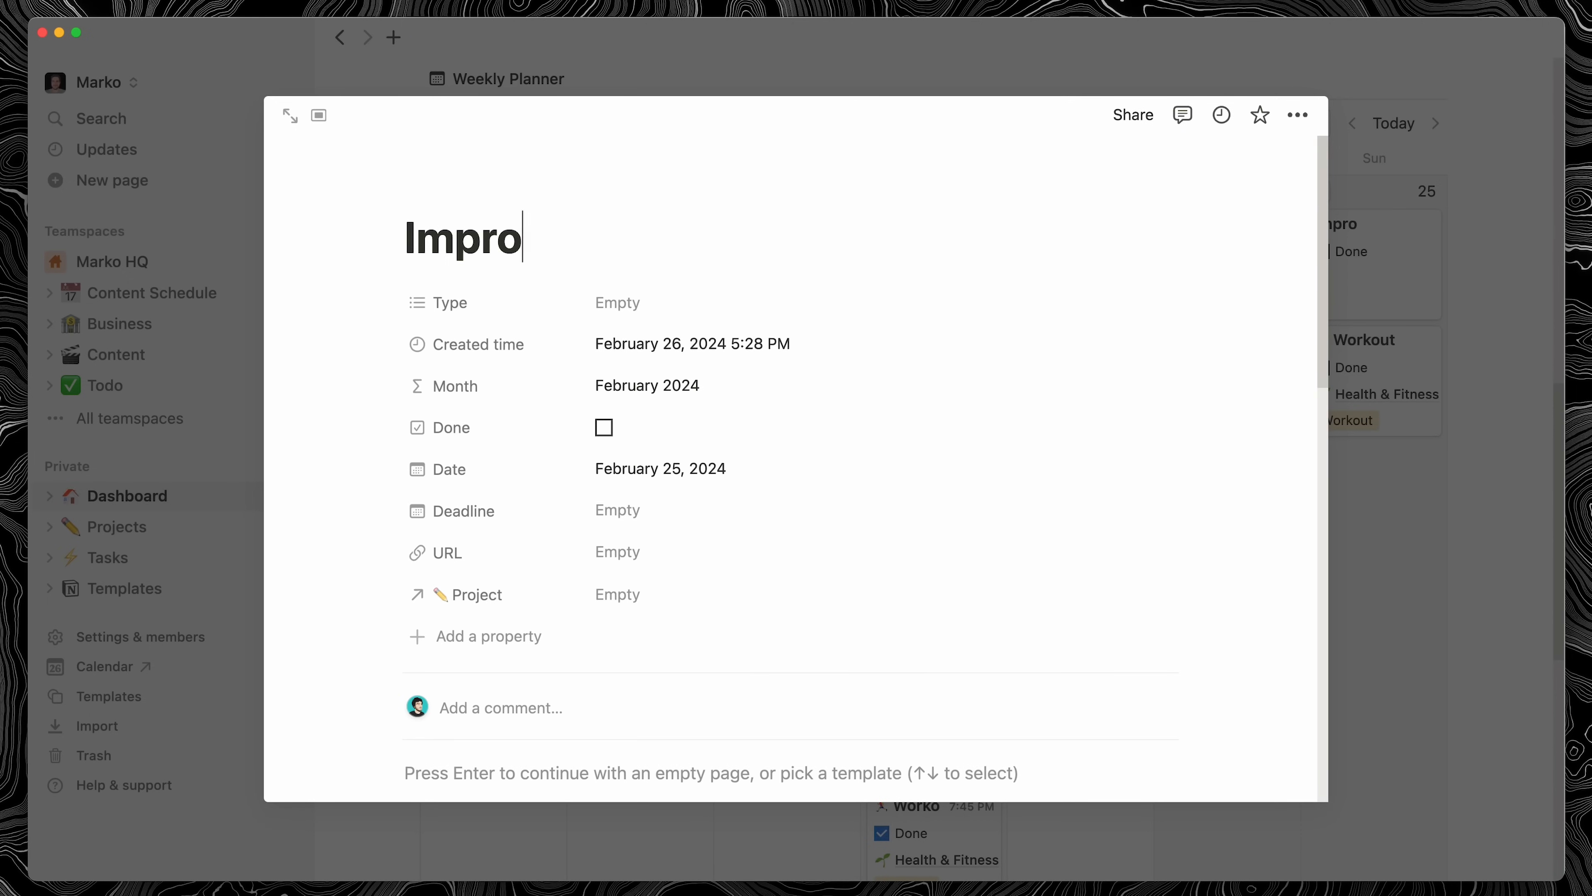
scroll("down", 3)
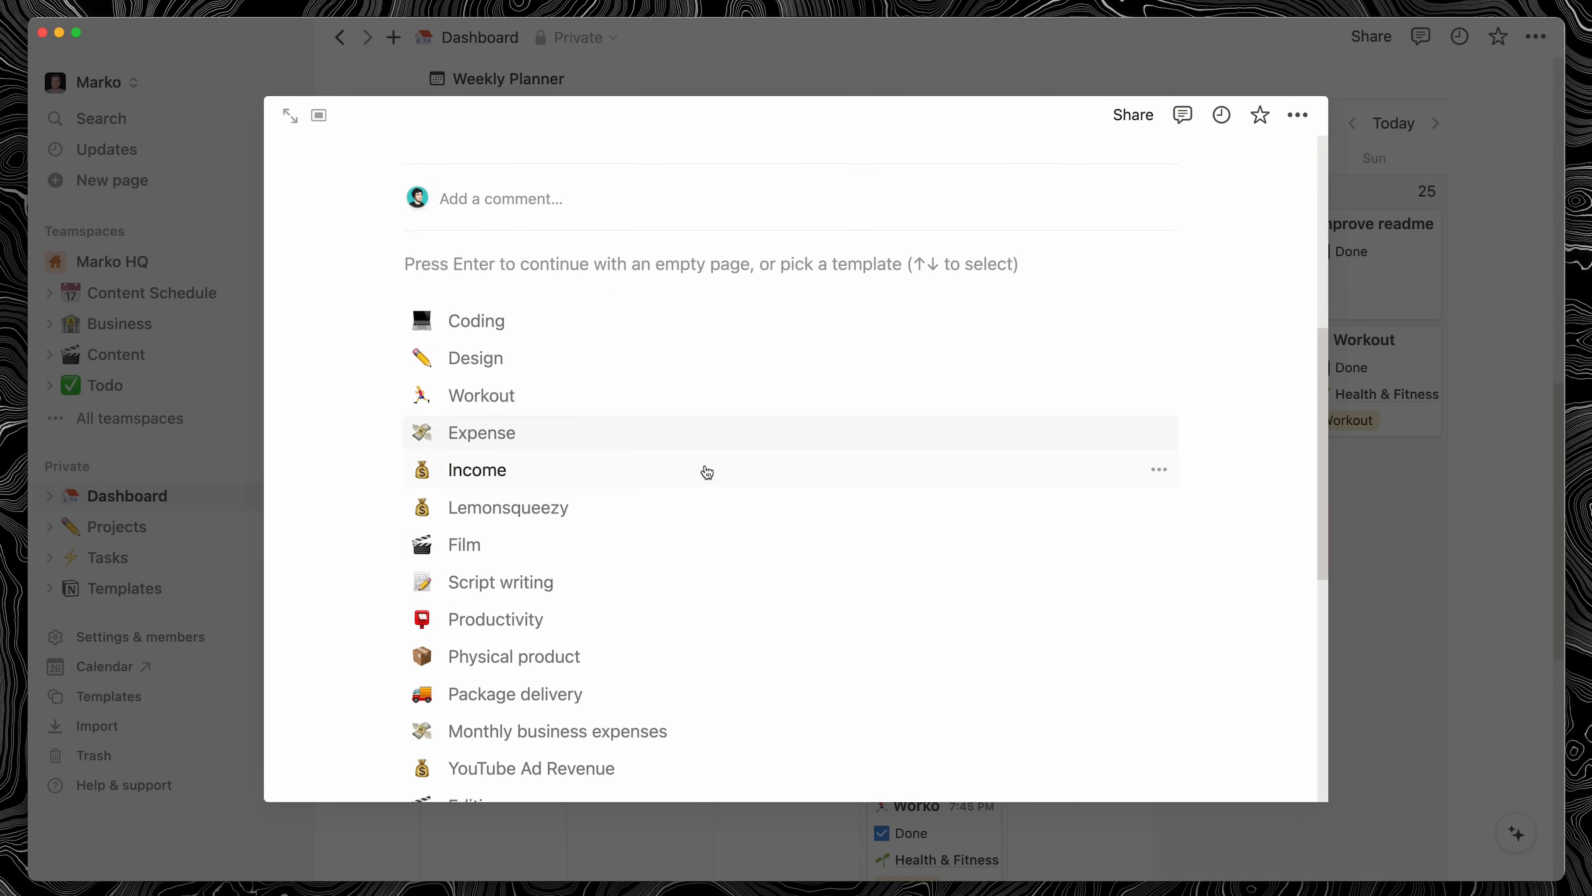
left_click(475, 321)
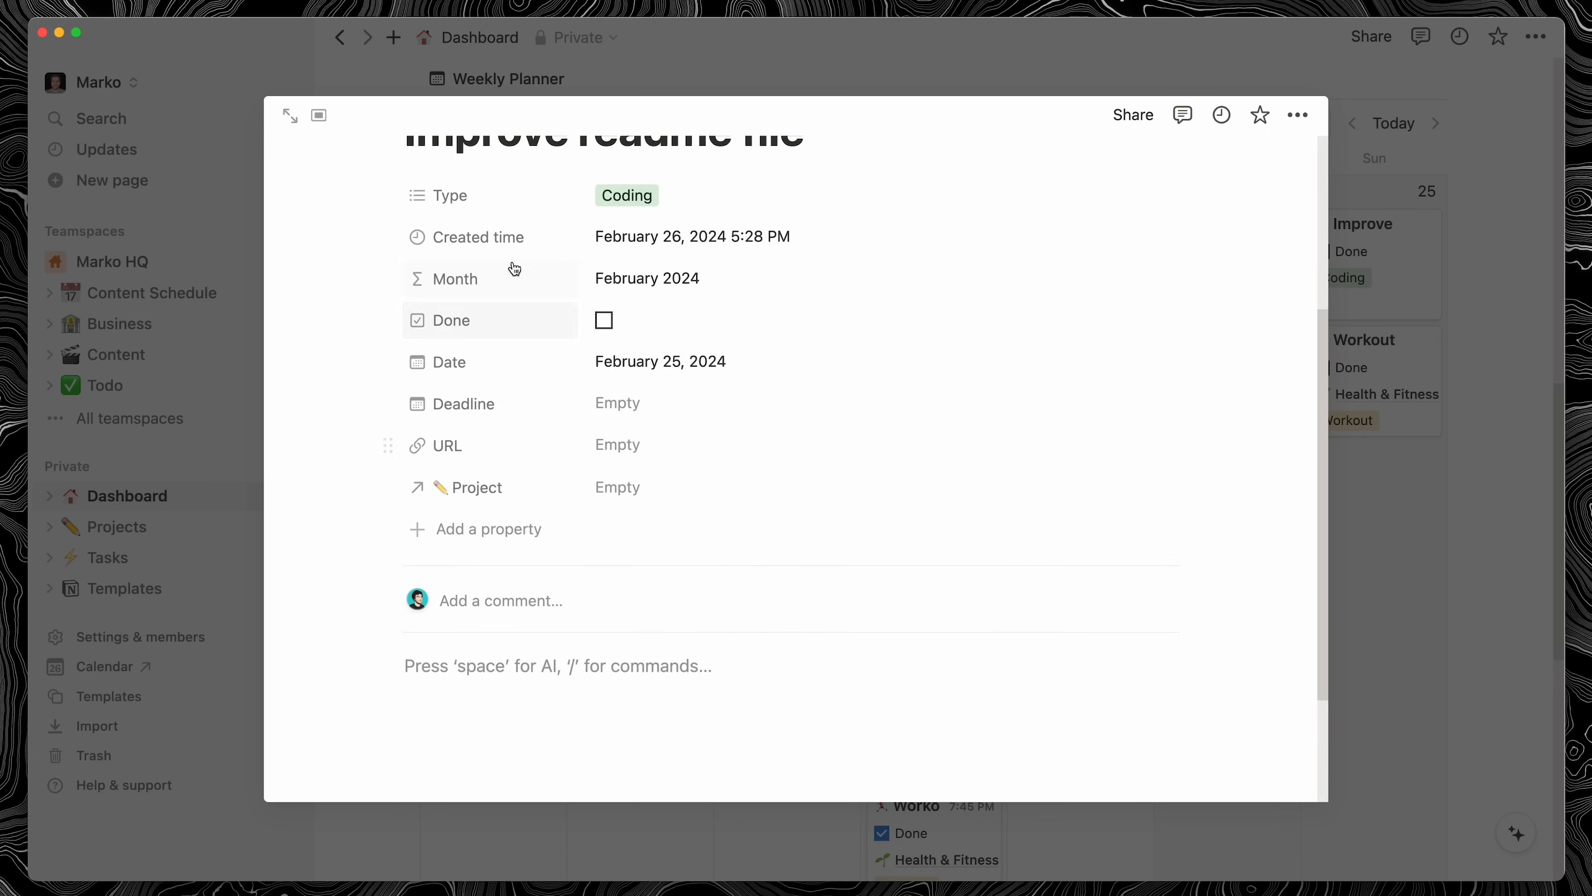